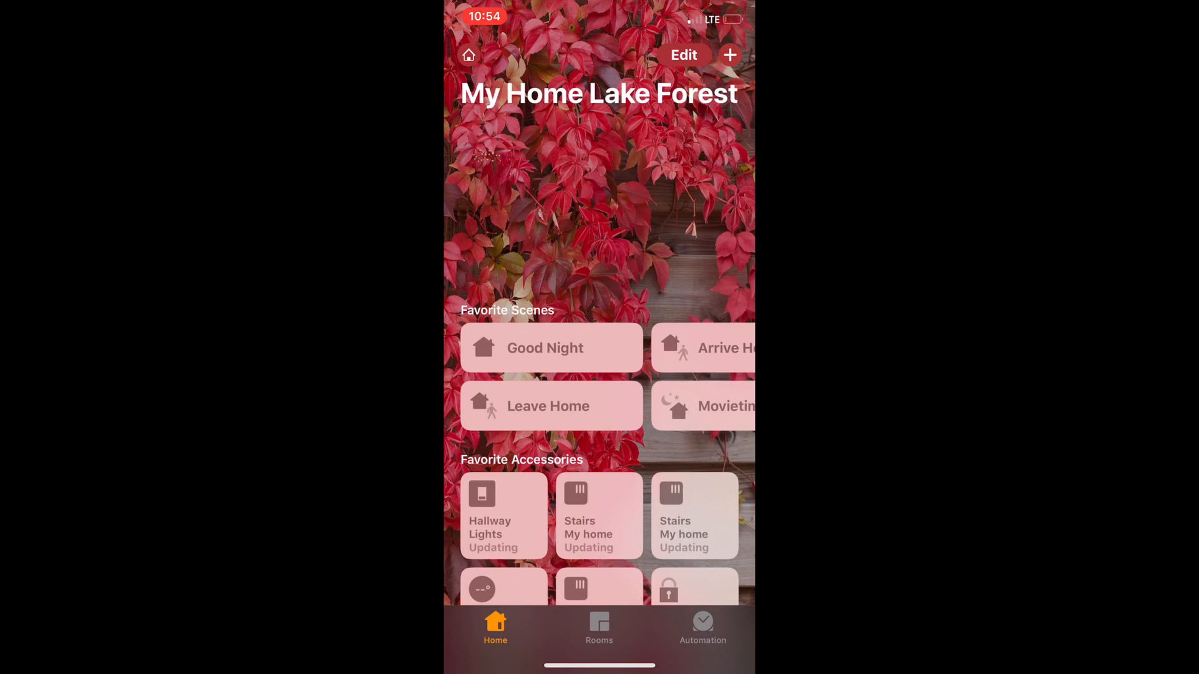
Start adding a new accessory from the home screen's + button.
click(729, 54)
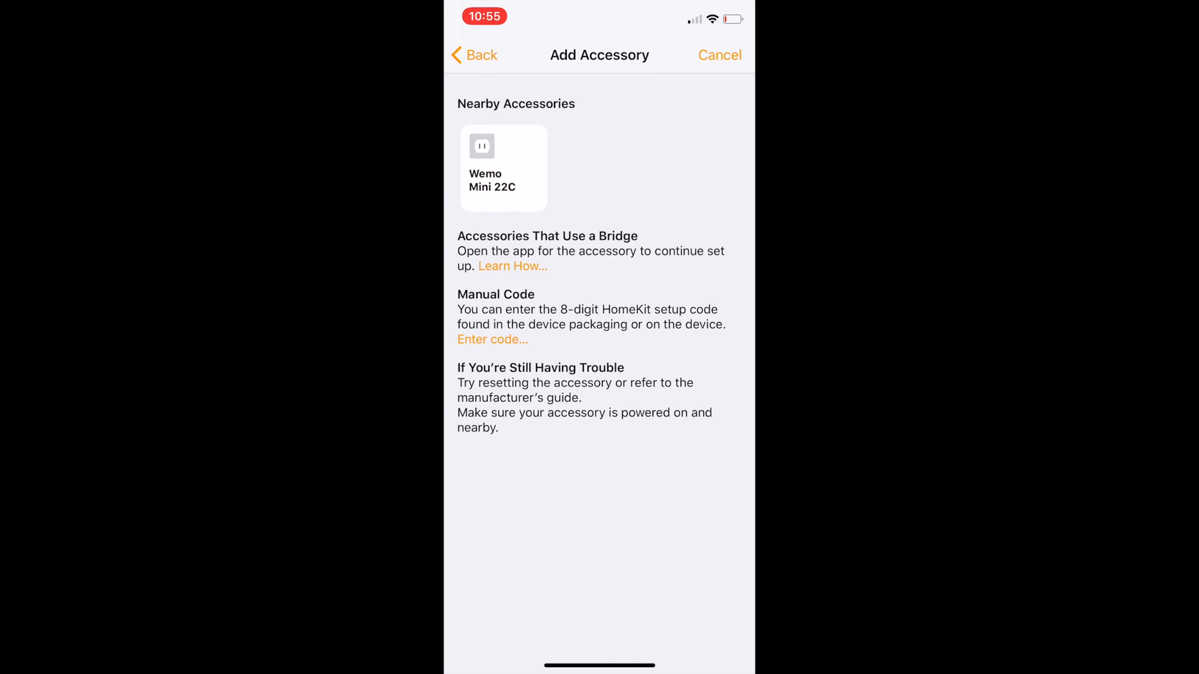
Enter a setup code for Wemo Mini 22C and dismiss the incorrect-code error to retry.
click(493, 340)
text(223)
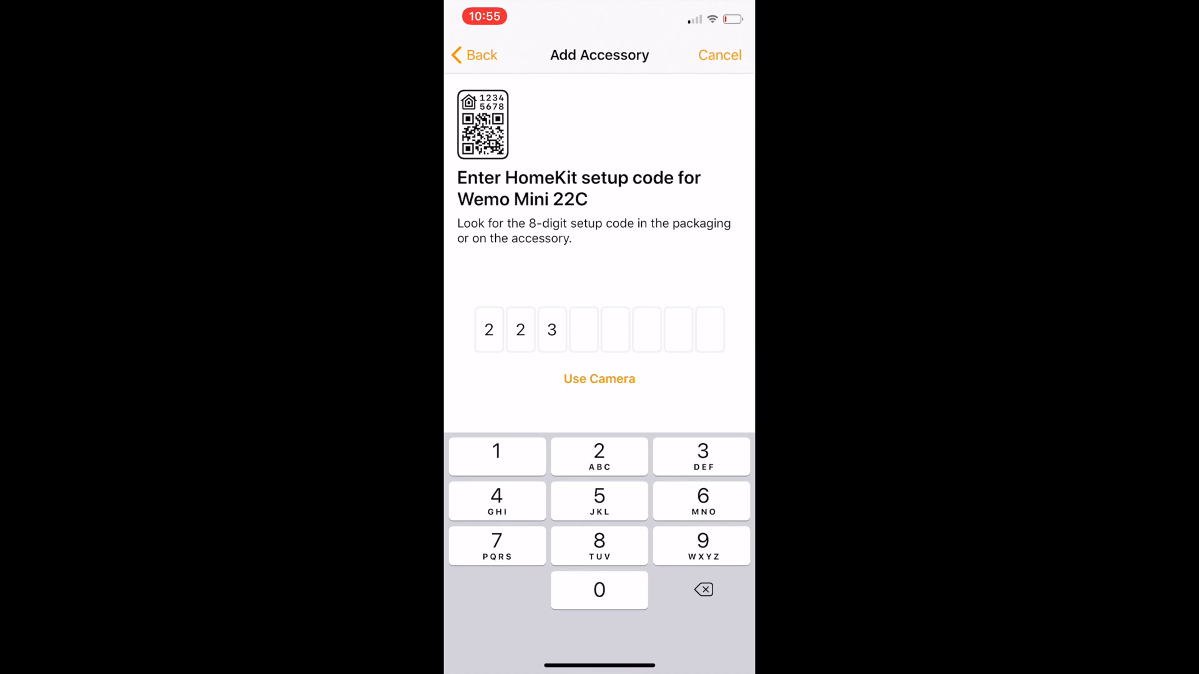
click(600, 590)
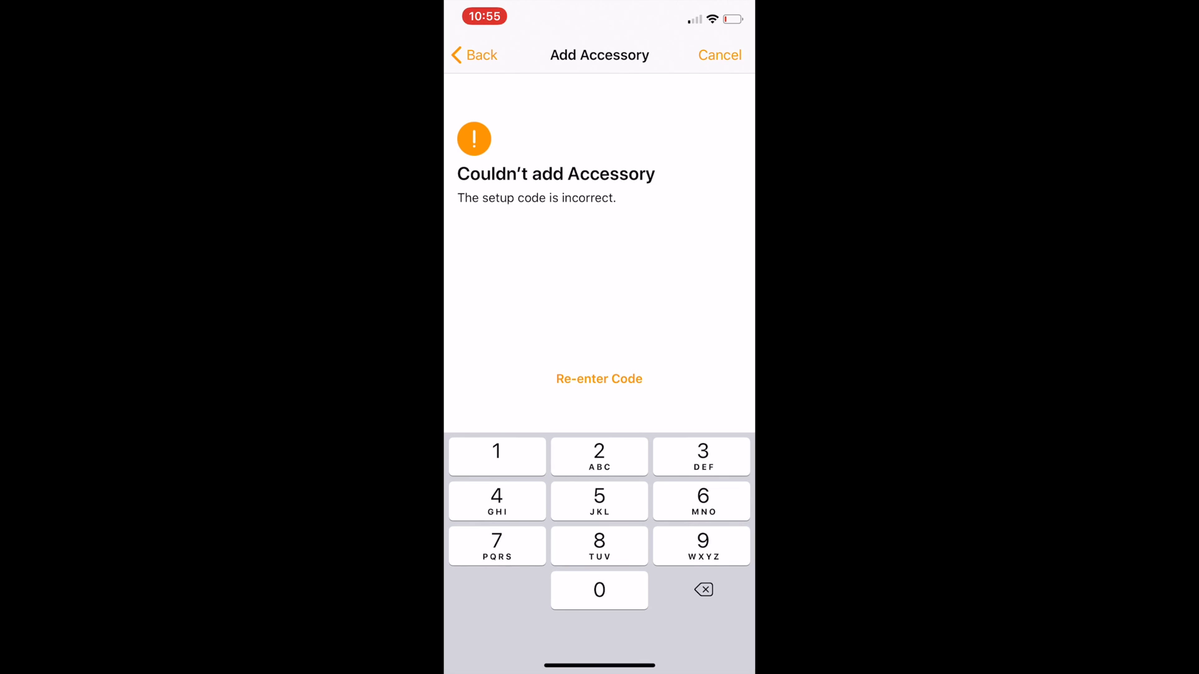
click(599, 378)
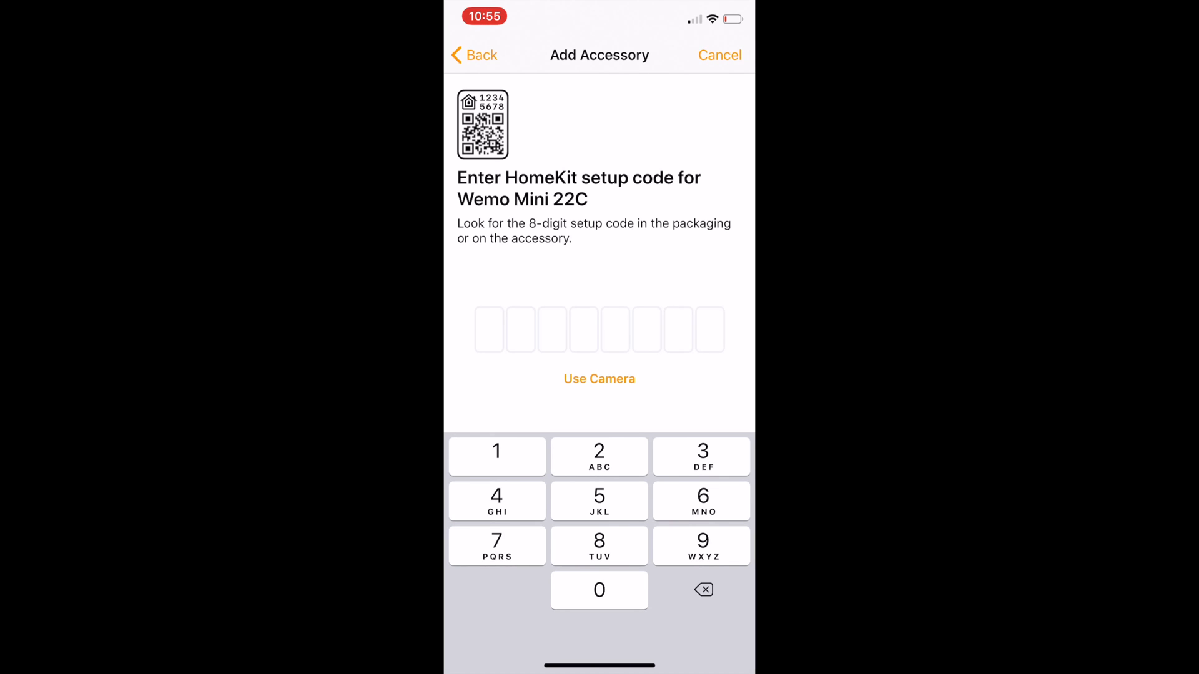